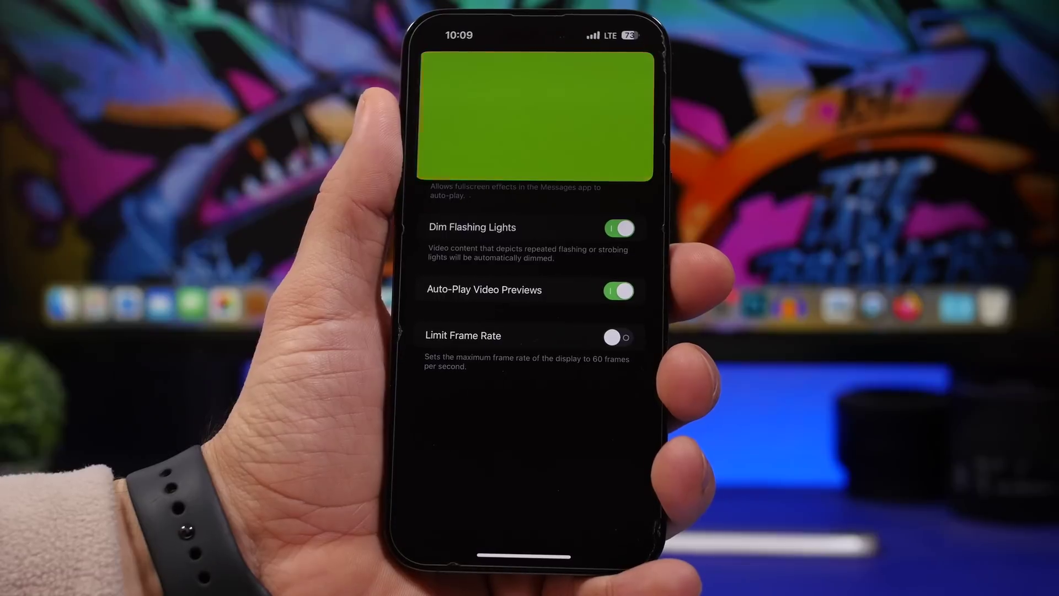
Switch off the Dim Flashing Lights toggle in Accessibility > Motion
left_click(620, 228)
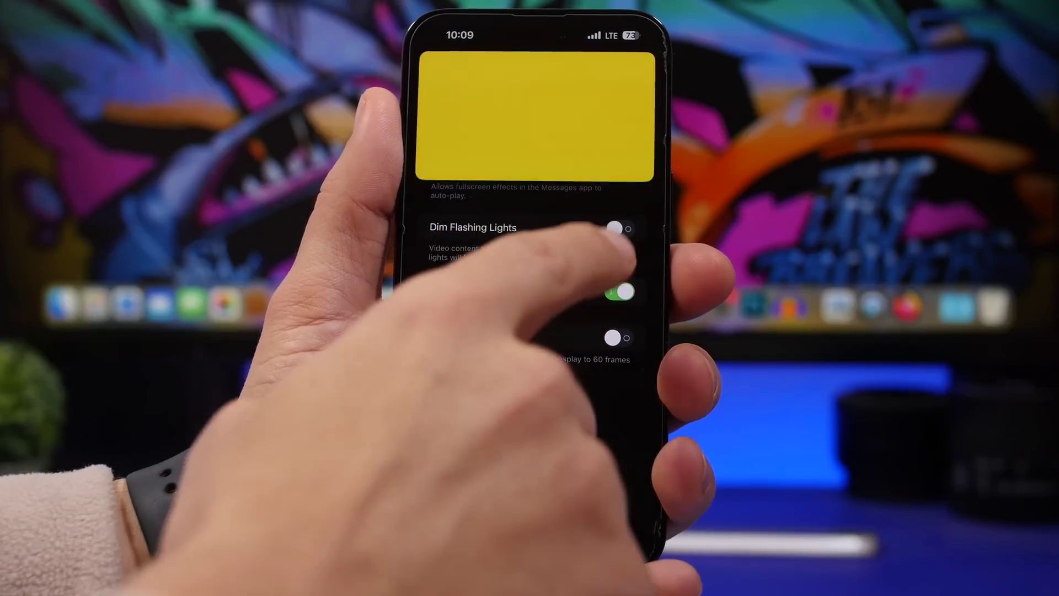
left_click(619, 228)
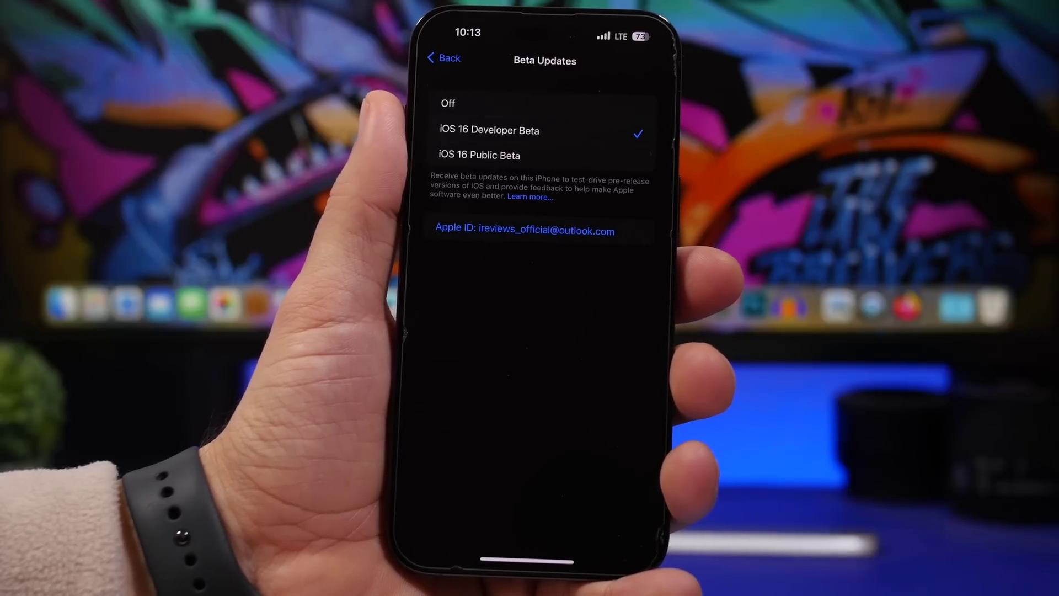
Add the Low Power Mode system filter to Gaming Focus's Focus Filters
left_click(442, 57)
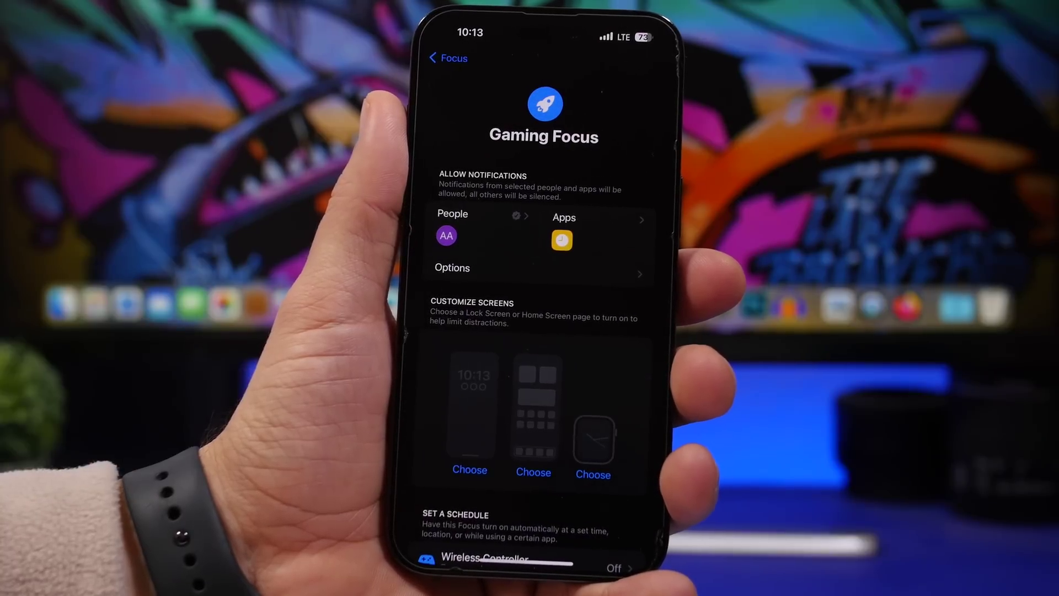
scroll("down", 3)
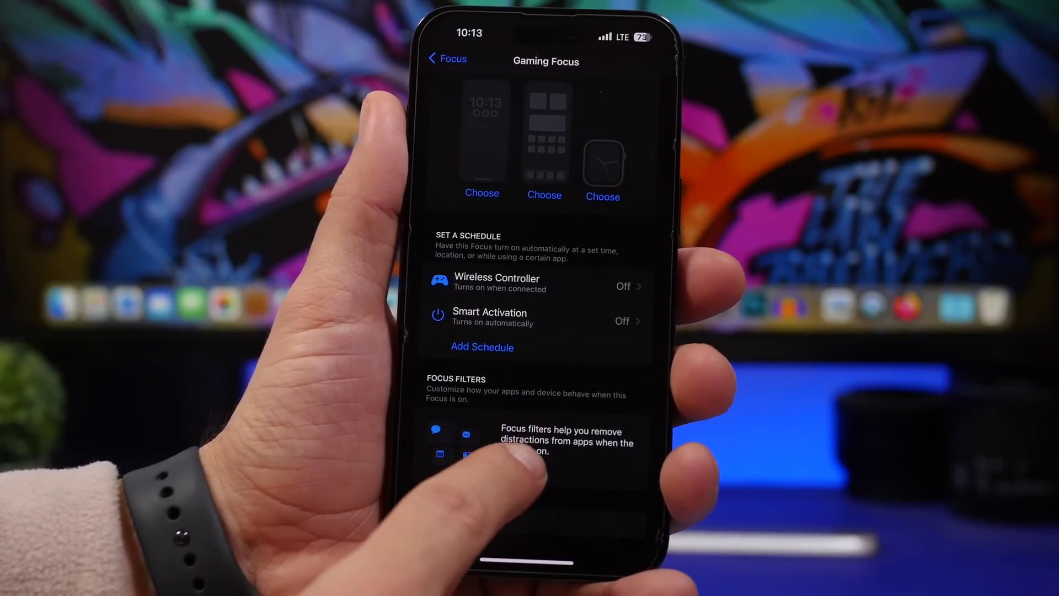
left_click(545, 456)
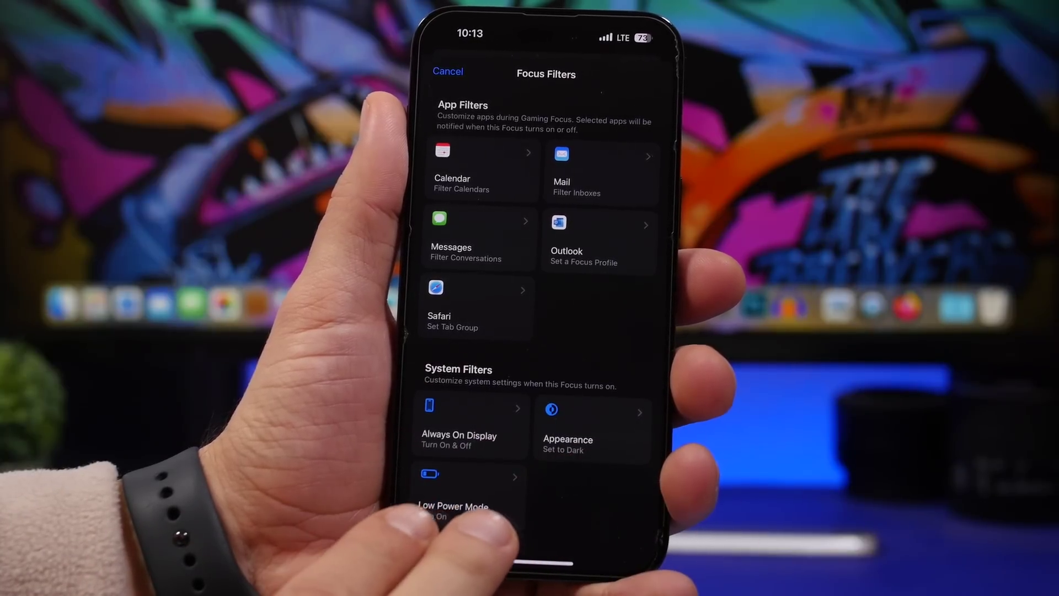
left_click(469, 426)
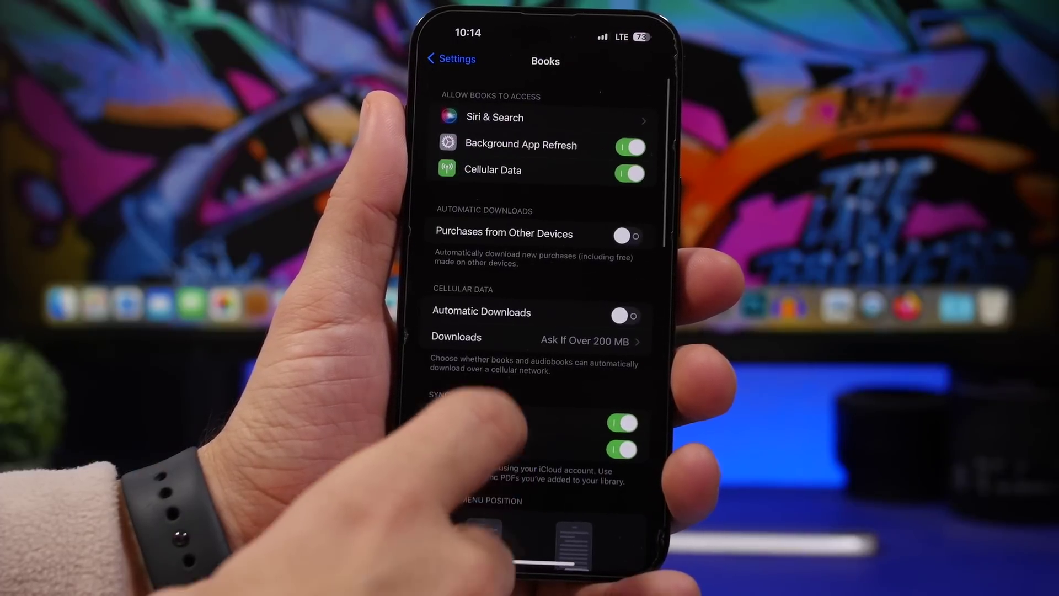
Scroll the Settings list and open Books to view its reading options
scroll("down", 3)
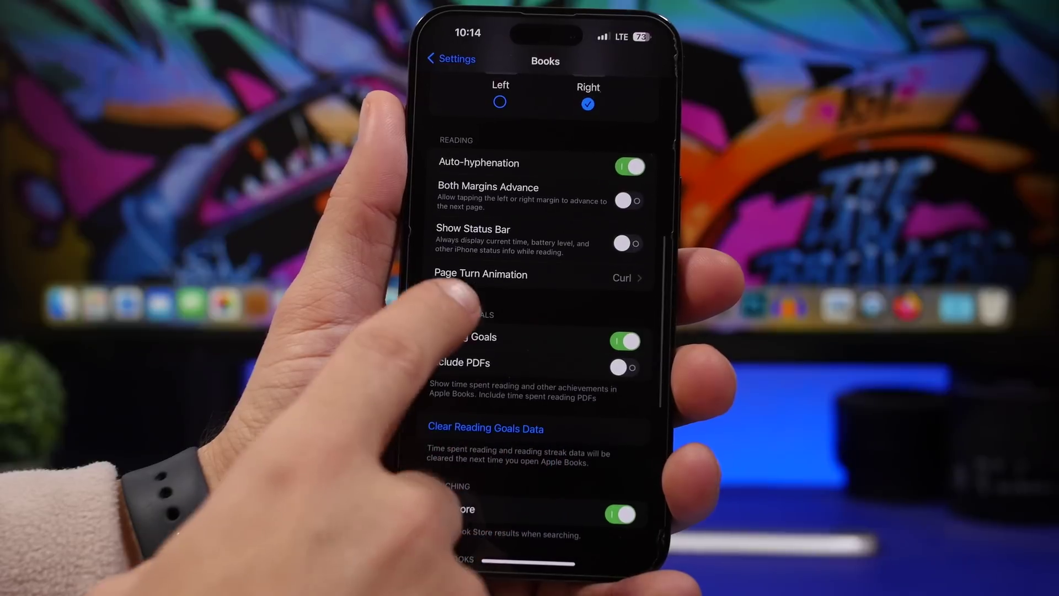
left_click(510, 275)
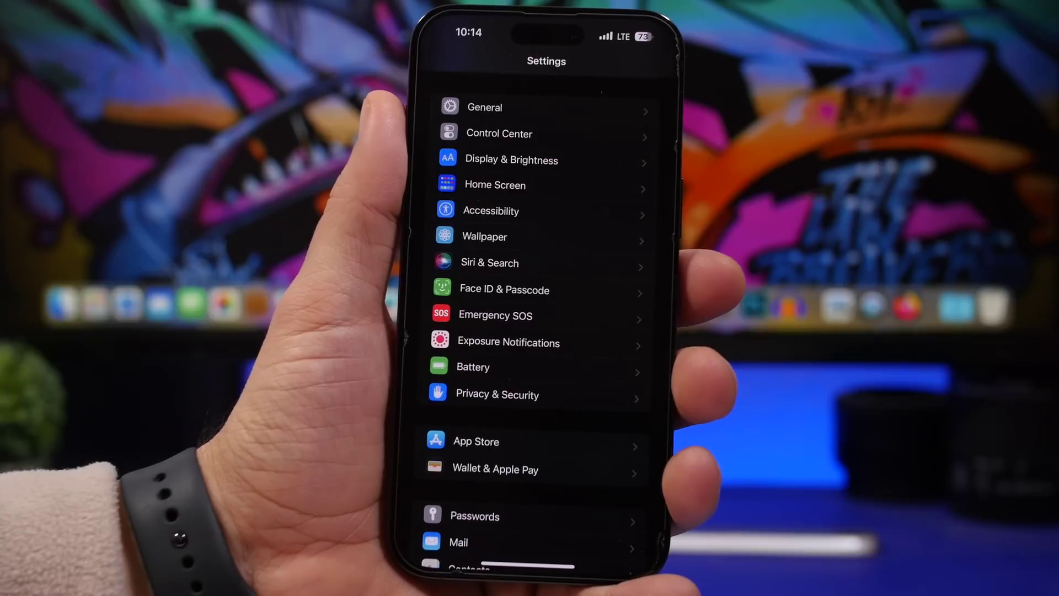
Open General from the main Settings list
left_click(484, 107)
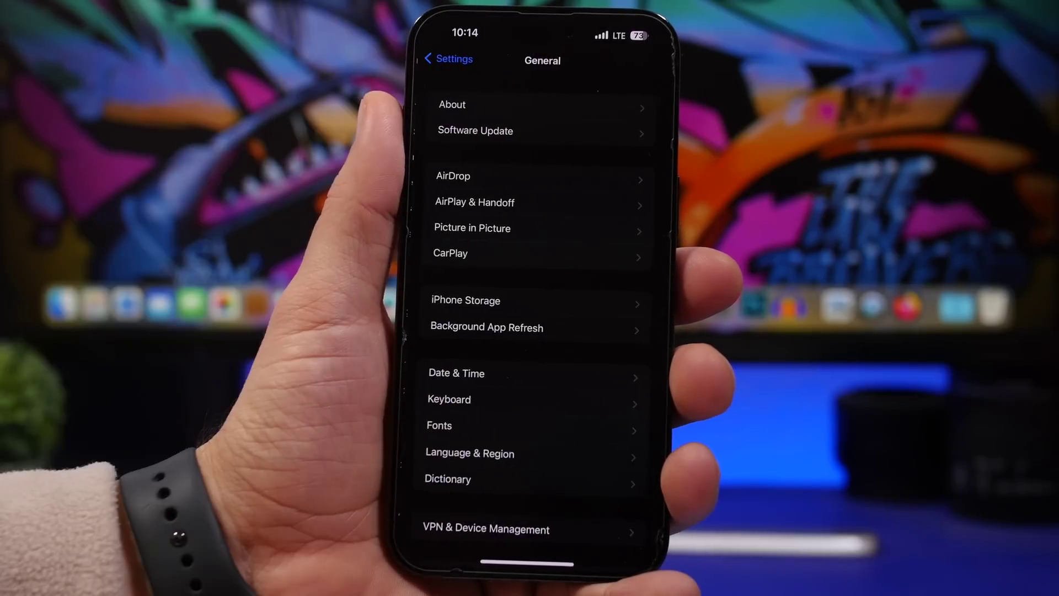
left_click(469, 453)
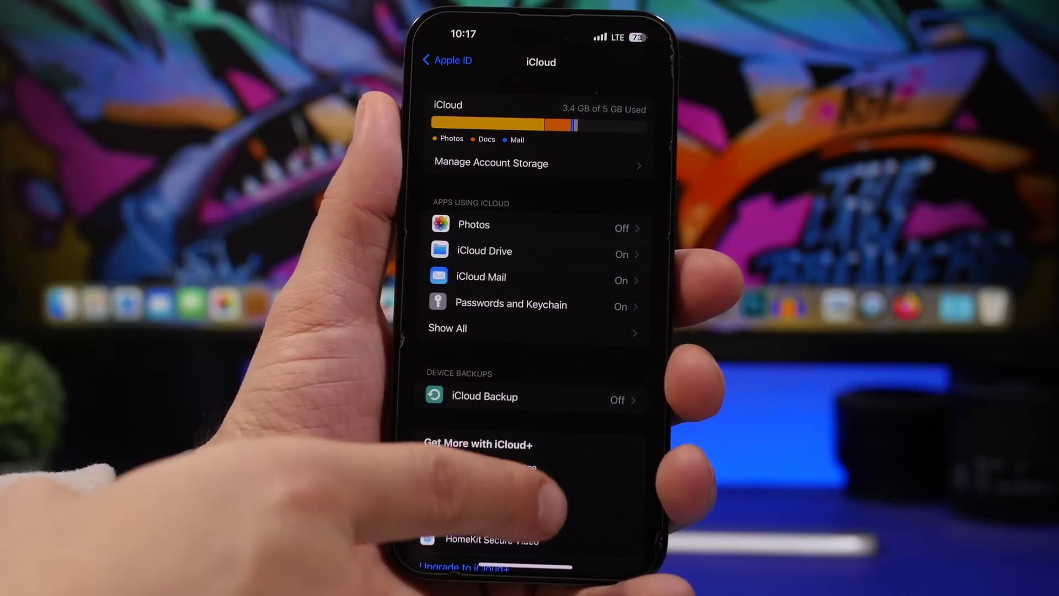
Scroll the iCloud page to view storage use and apps using iCloud
scroll("down", 3)
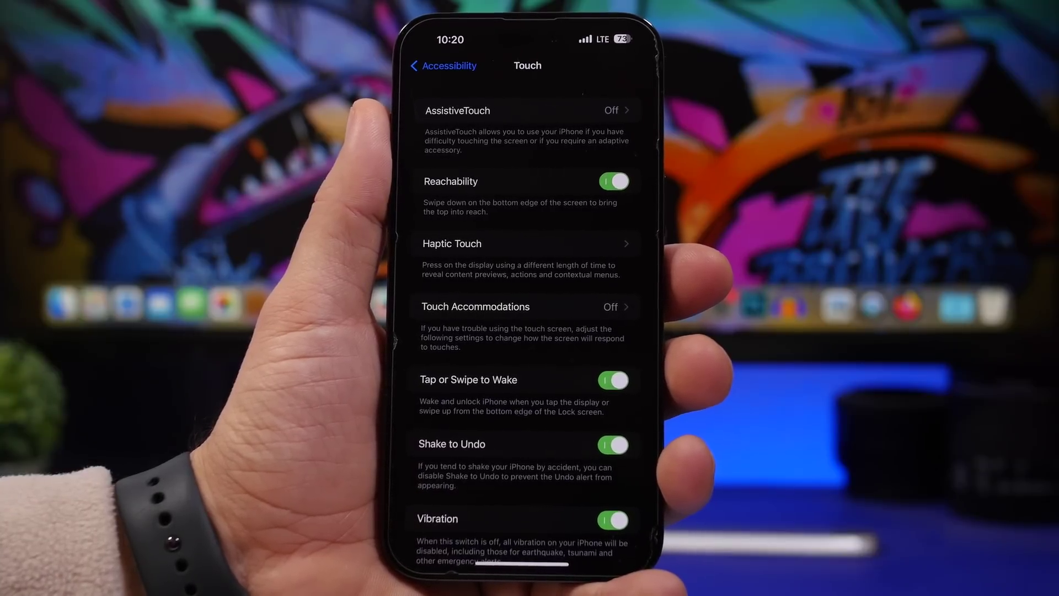
Scroll through Touch's lower options, leaving Vibration on
scroll("down", 3)
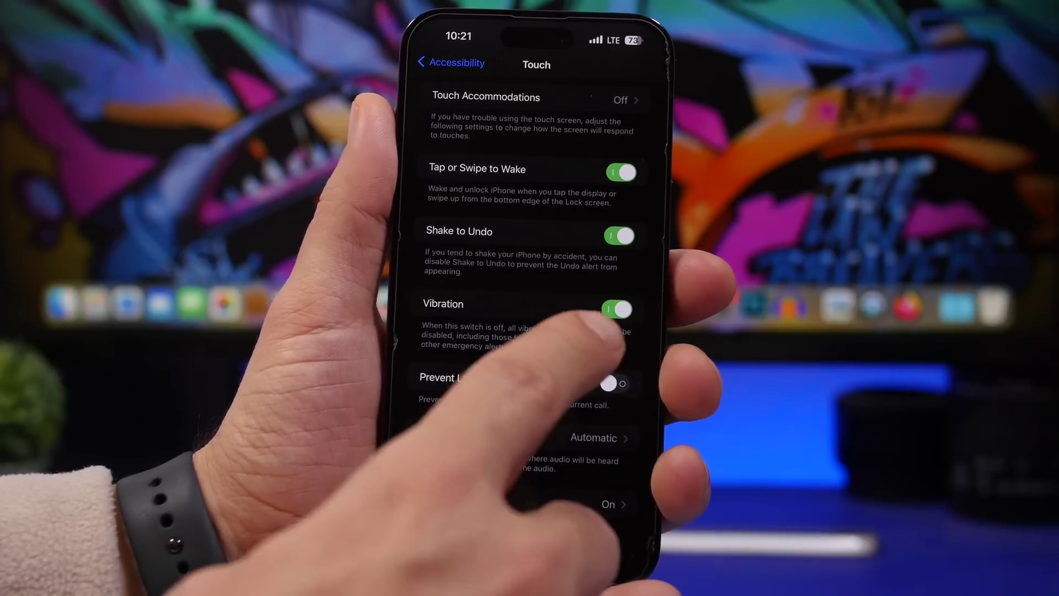
left_click(614, 384)
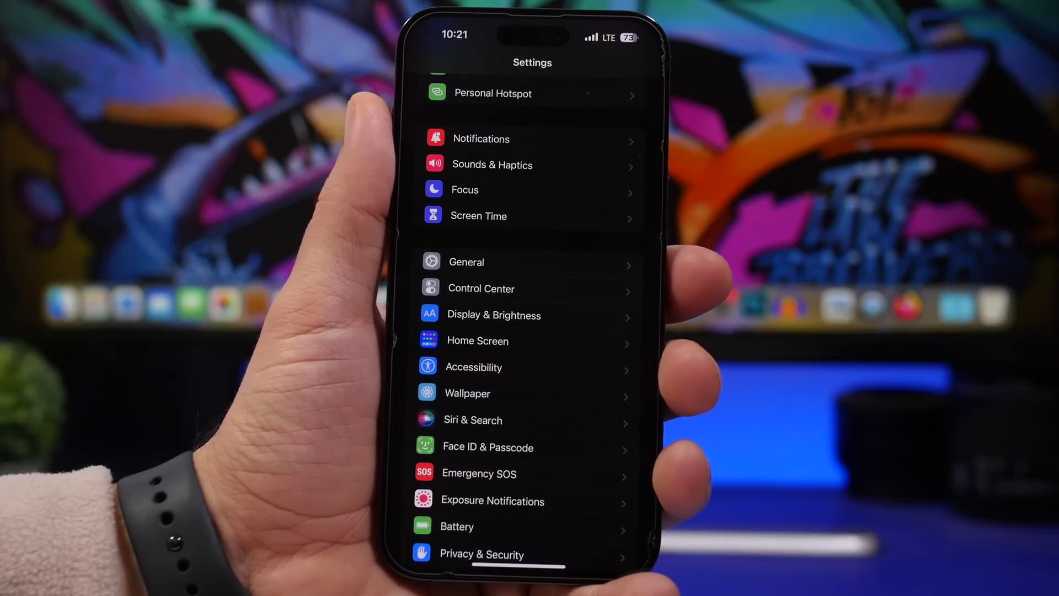
Open Siri & Search from the Settings list
left_click(473, 420)
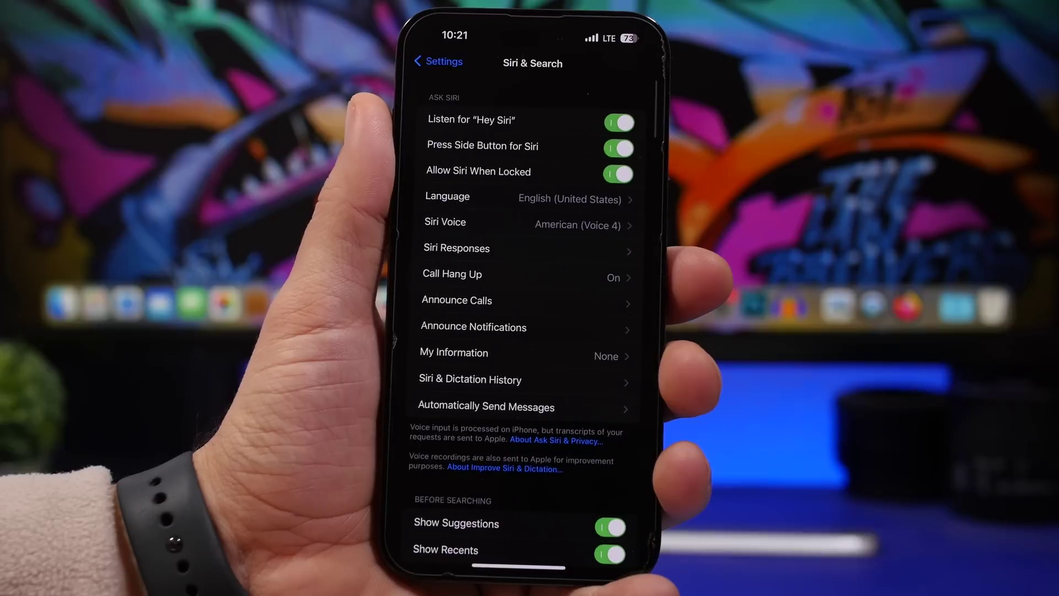
left_click(453, 274)
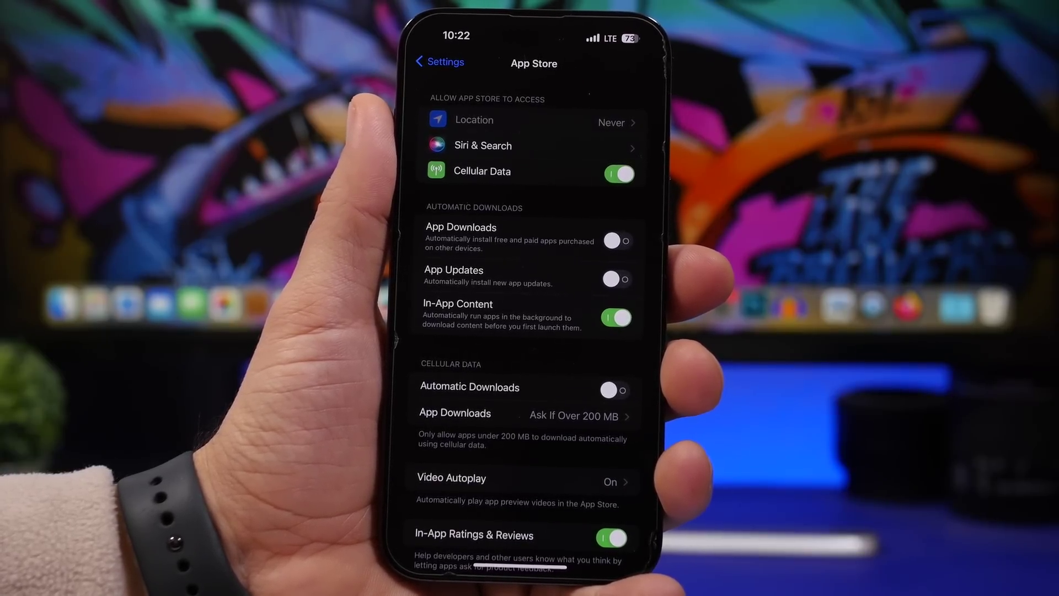
Review App Store toggles, leaving cellular Automatic Downloads off and In-App Content on
left_click(616, 316)
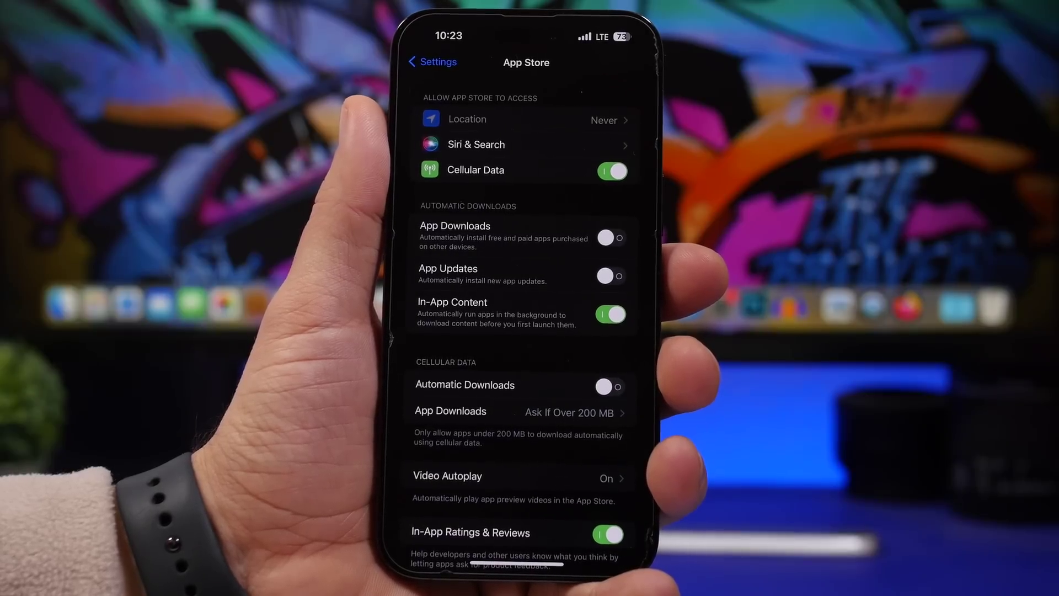
Go back to the main Settings list and open Mail
left_click(429, 62)
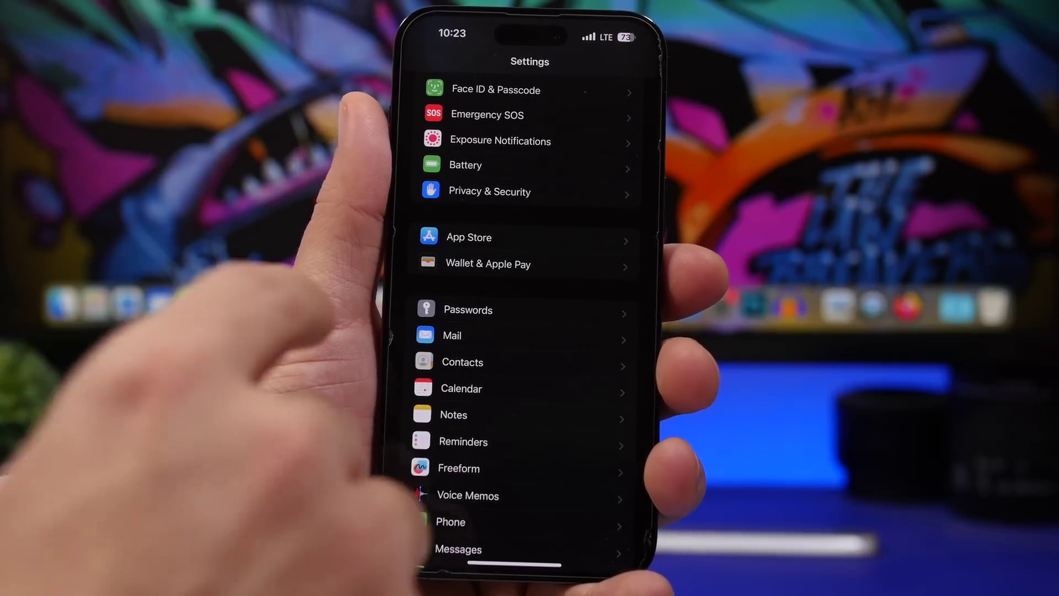
left_click(452, 335)
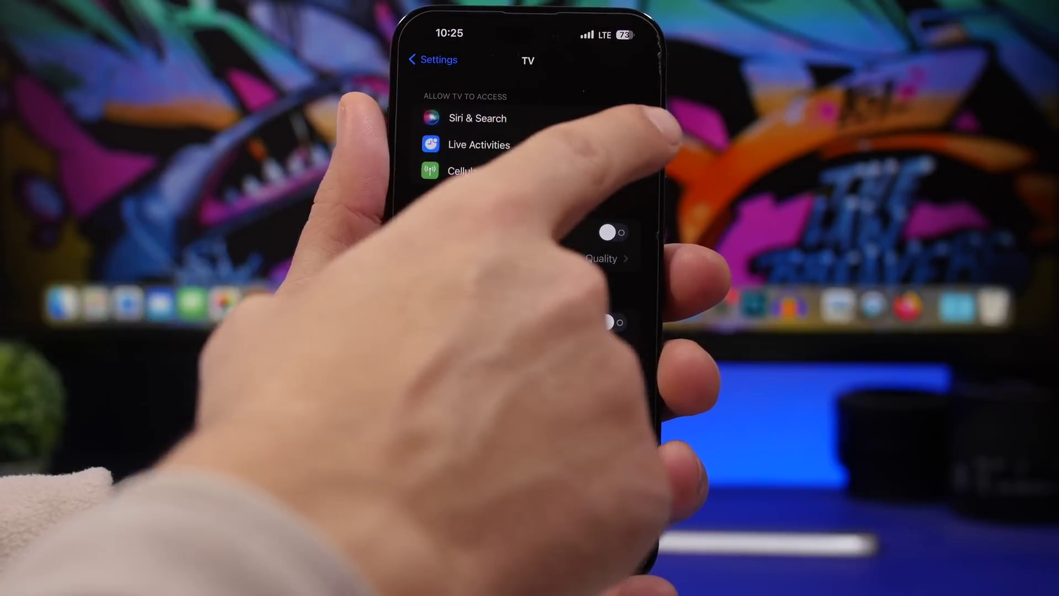
Switch on More Frequent Updates under the TV app's Live Activities
left_click(478, 145)
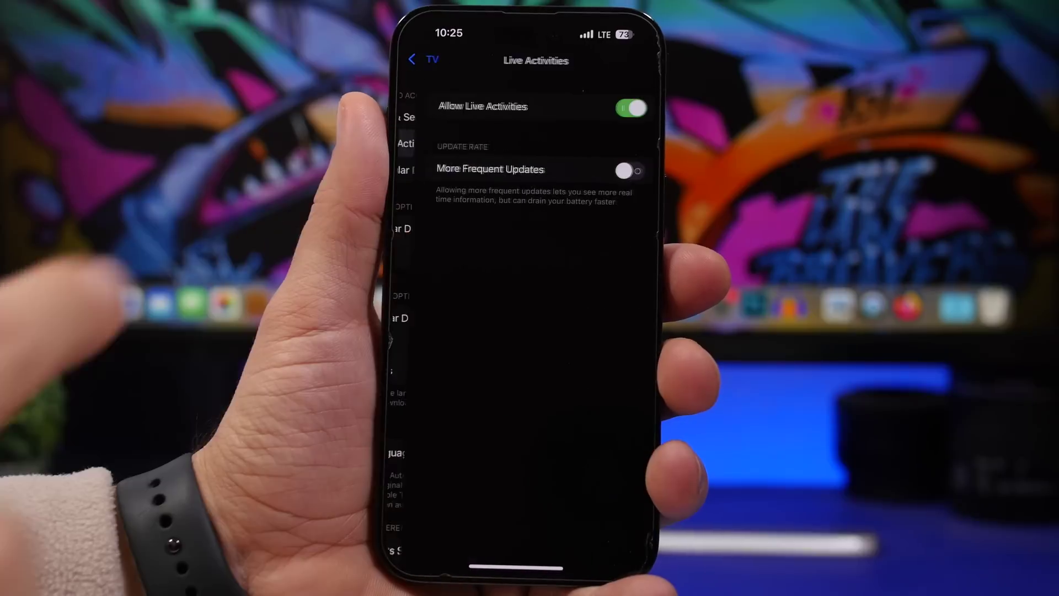
left_click(627, 170)
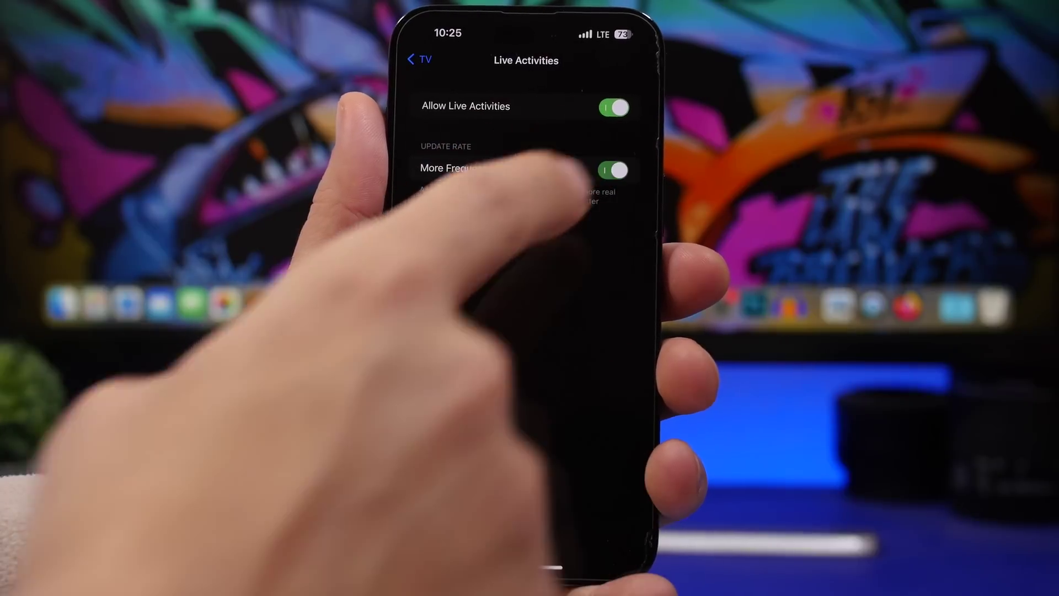